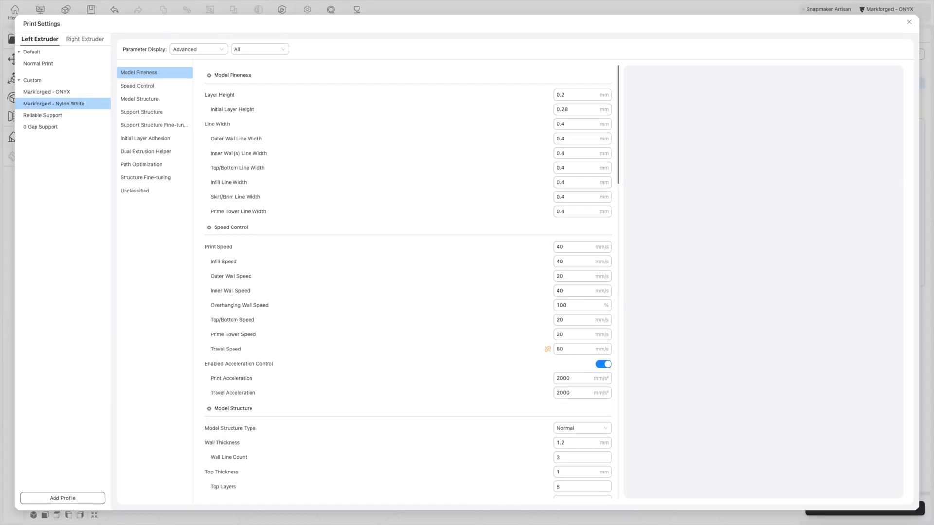
- Select the Markforged - ONYX profile and jump to its Dual Extrusion Helper and path optimization settings
{"action": "left_click", "coordinate": [145, 152]}
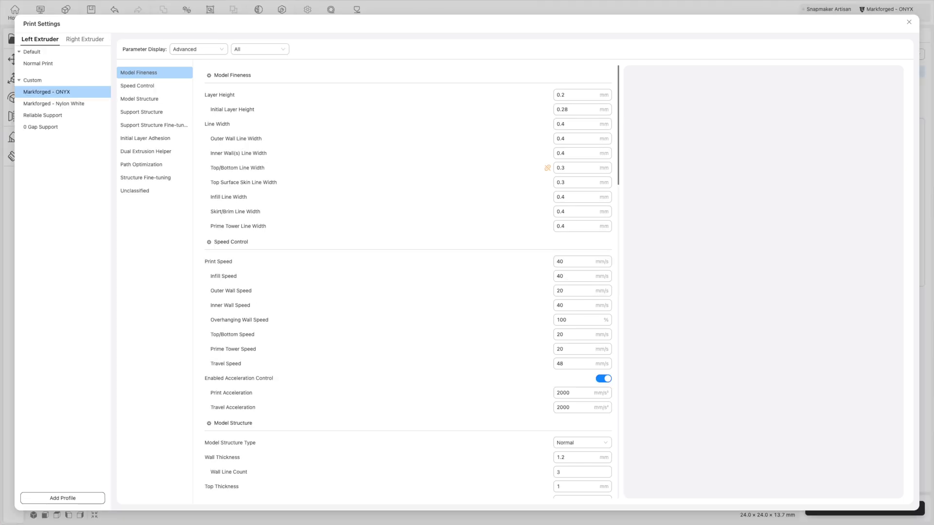
{"action": "left_click", "coordinate": [144, 151]}
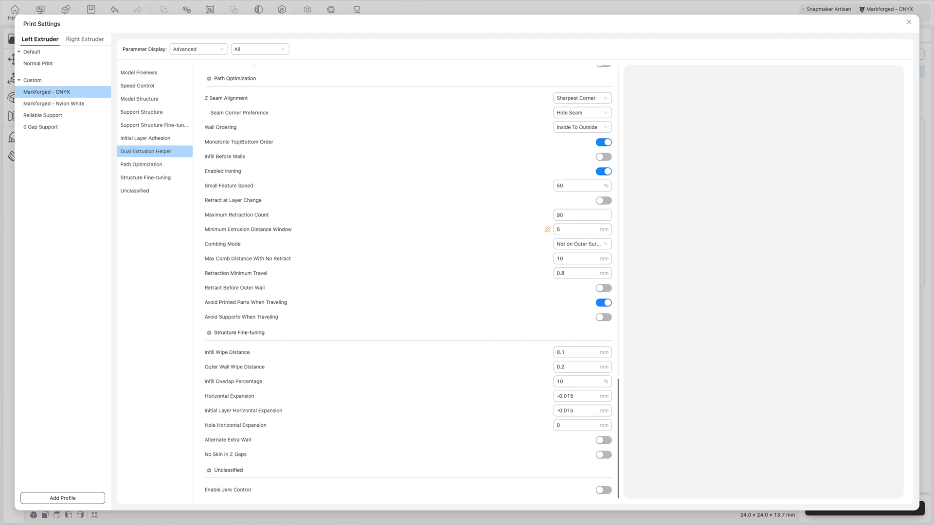